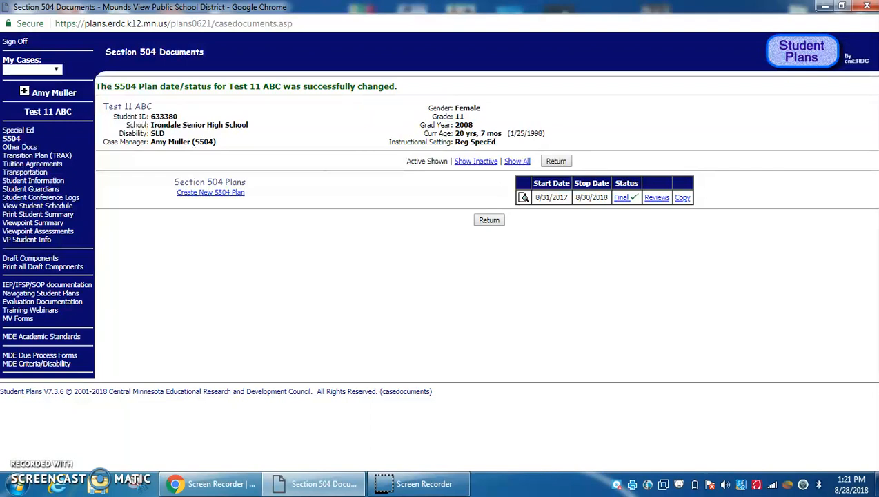
mouse_move(108, 428)
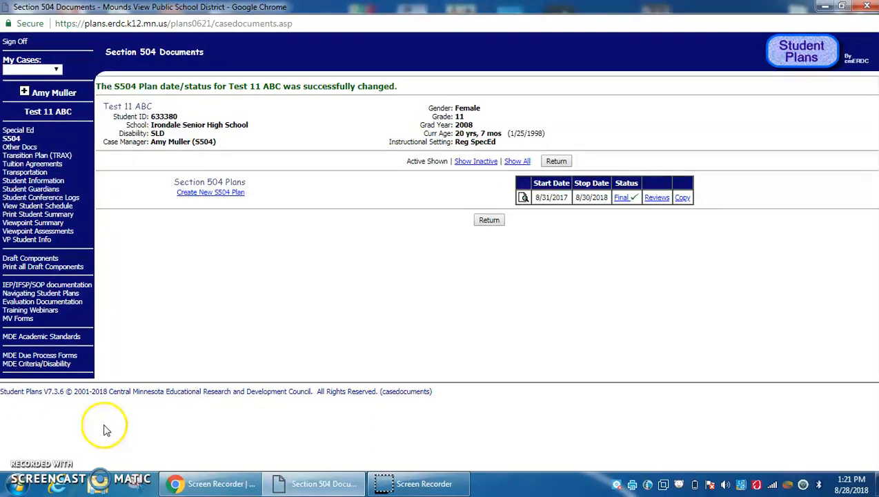
mouse_move(605, 262)
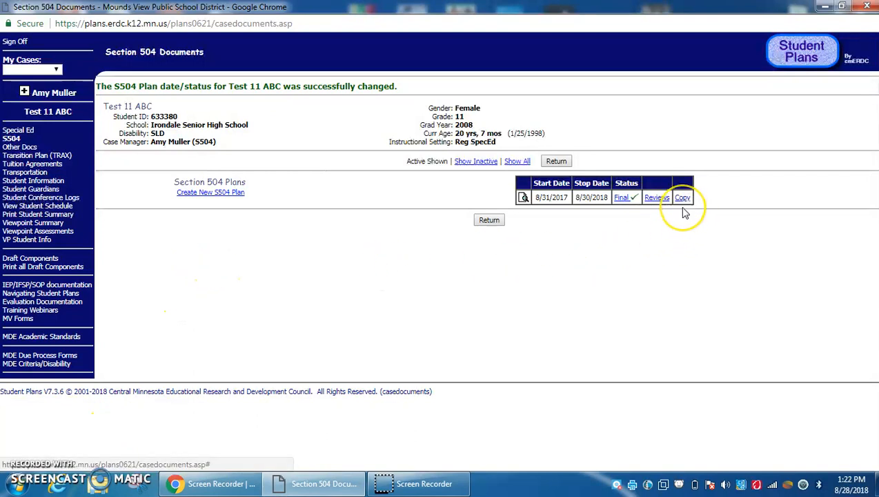
mouse_move(686, 213)
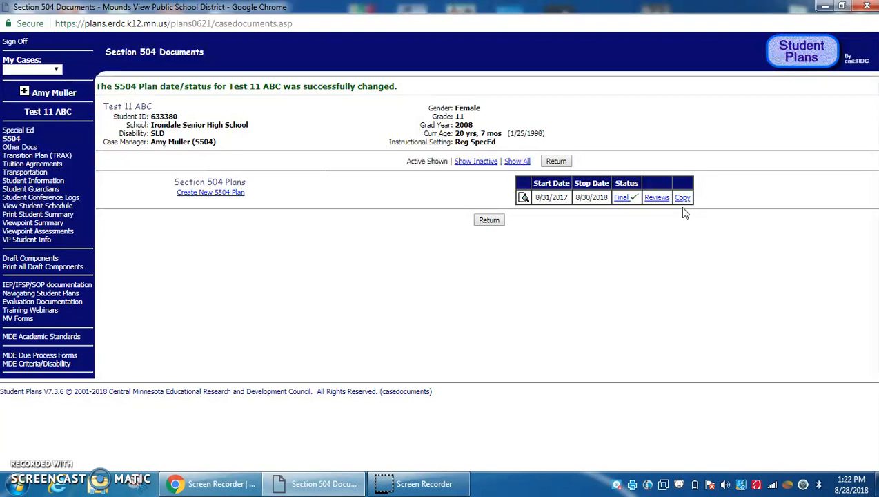
mouse_move(681, 197)
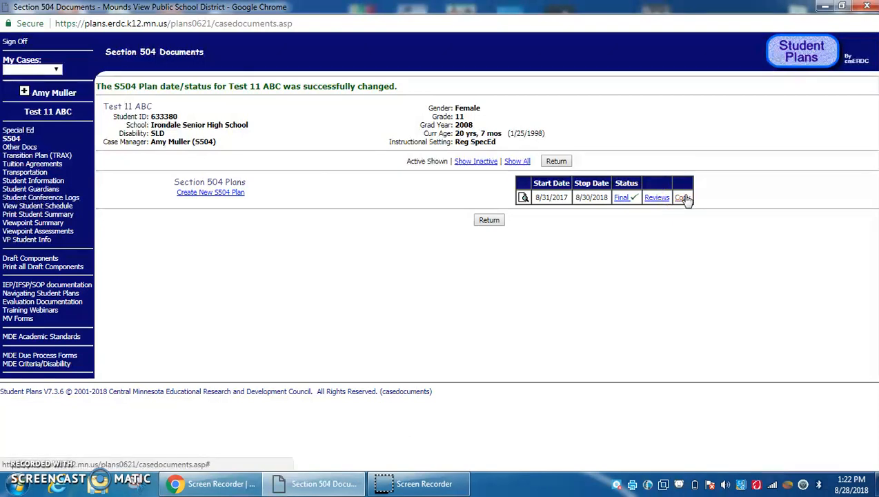
Step: Start a copy of the final 8/31/2017–8/30/2018 Section 504 plan
click(681, 197)
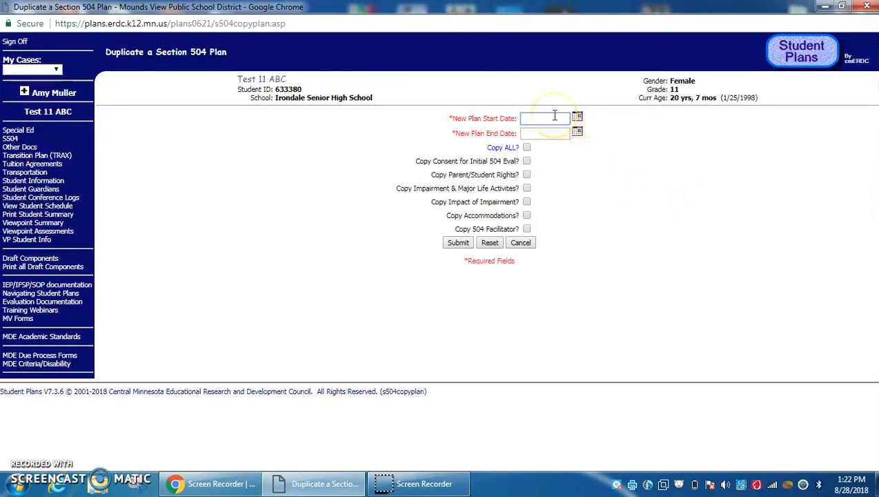
Step: Restart the copy and date the new plan 8/31/2018 to 8/30/2019
click(520, 243)
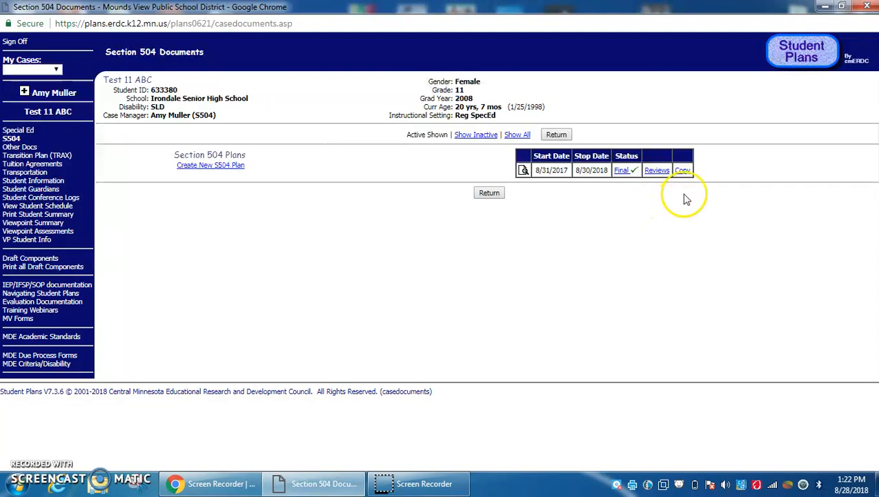
click(682, 171)
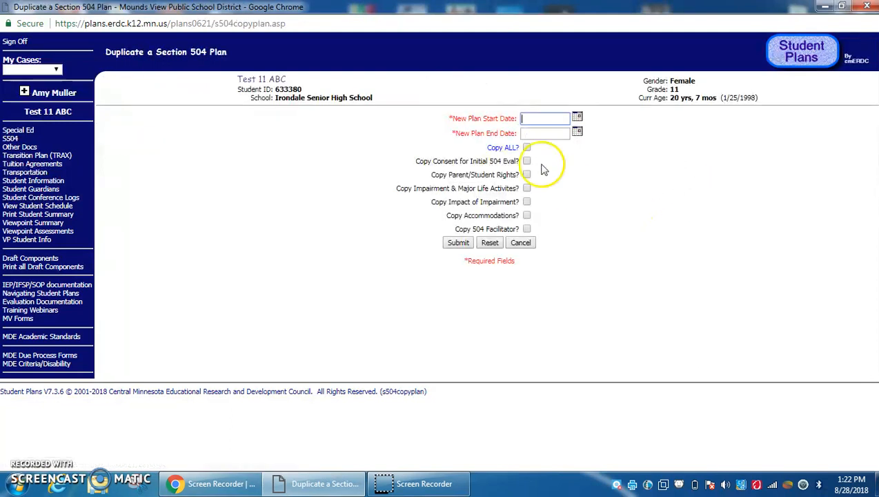
text(8/)
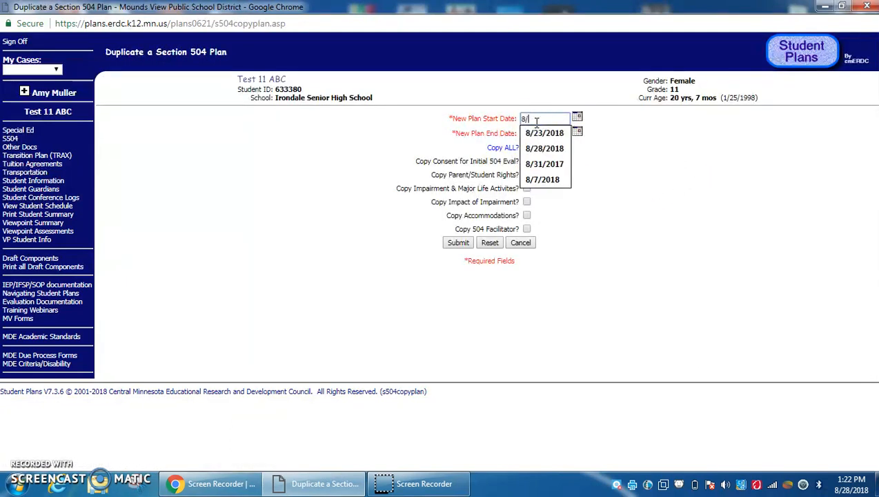
click(544, 162)
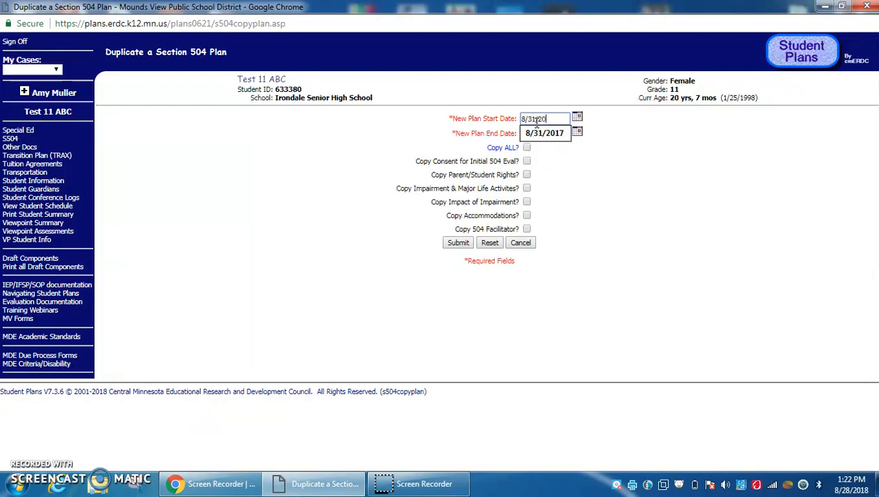
text(1)
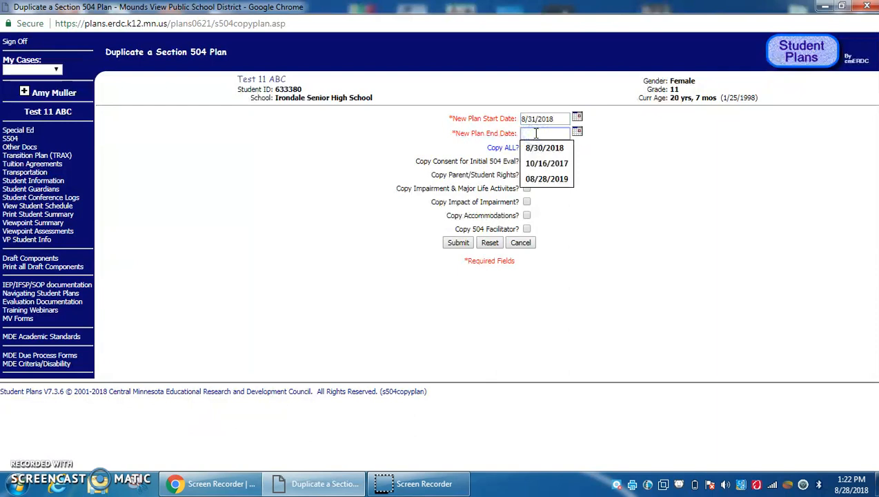
text(8)
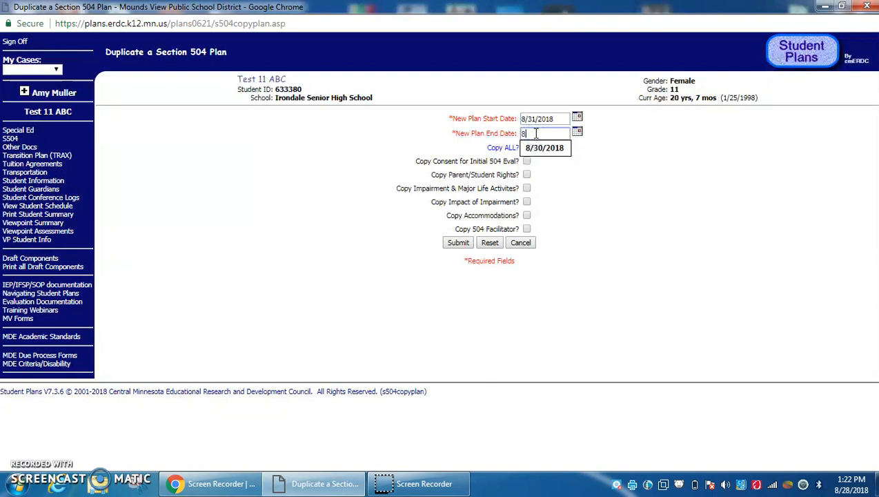
text(/2)
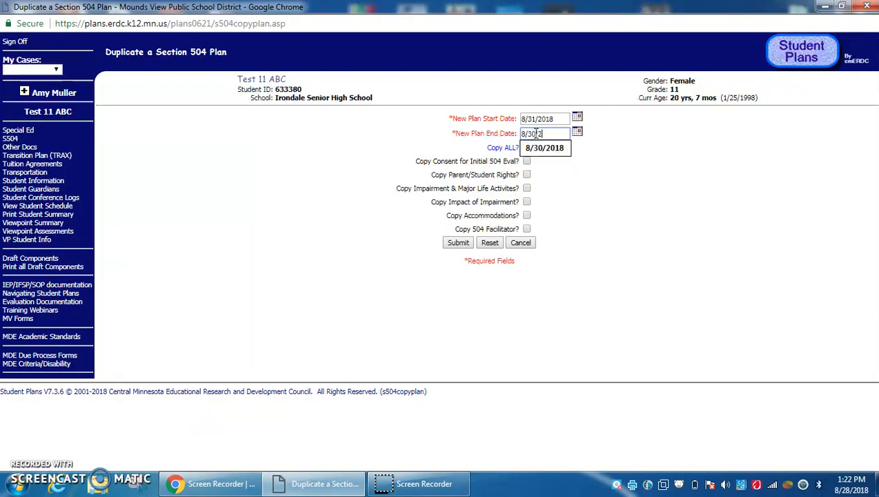
click(554, 160)
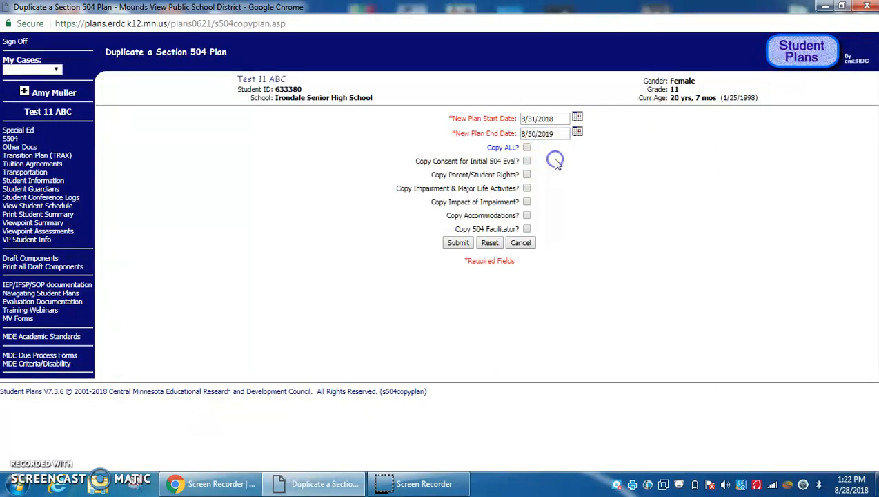
Step: Include every plan section in the copy and create the duplicated 504 plan
click(527, 146)
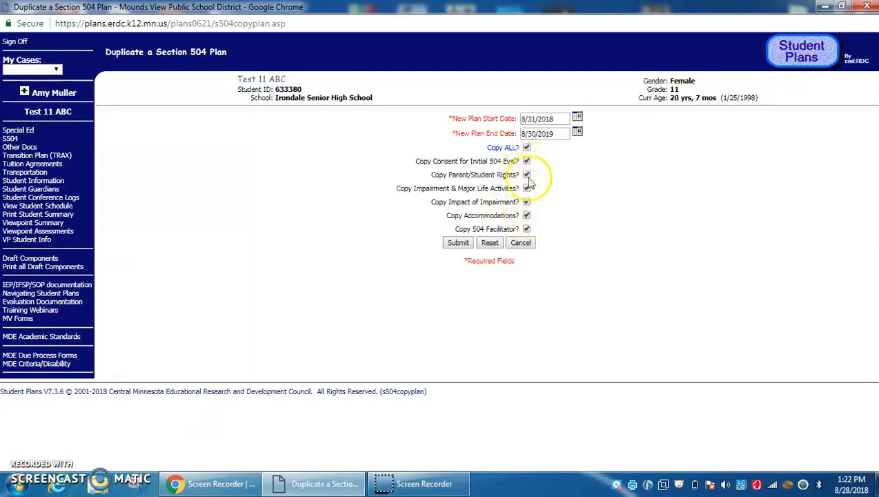
mouse_move(577, 173)
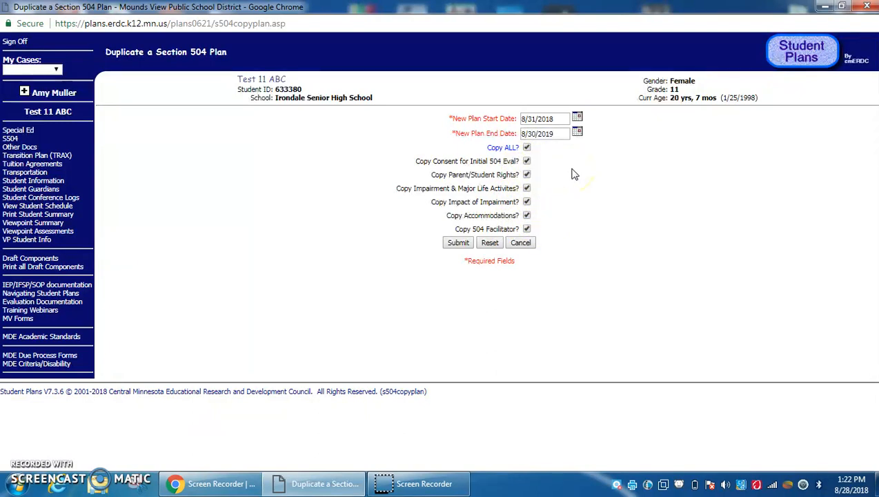
mouse_move(544, 210)
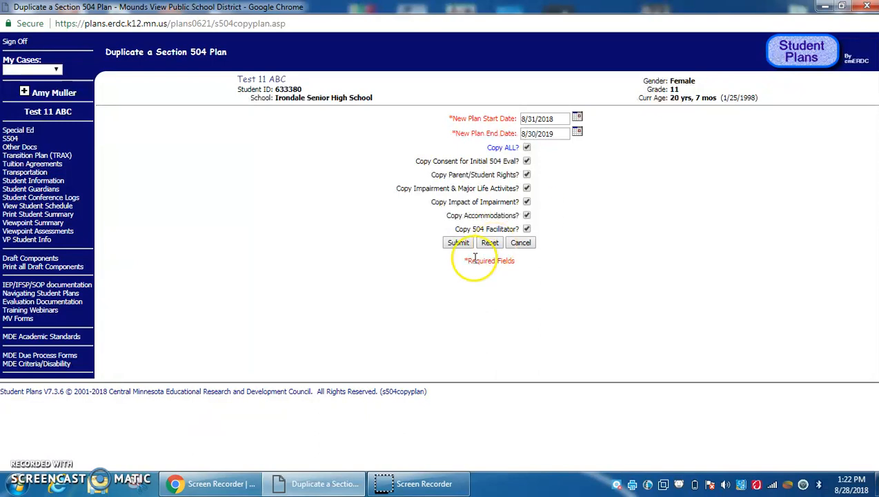
click(458, 242)
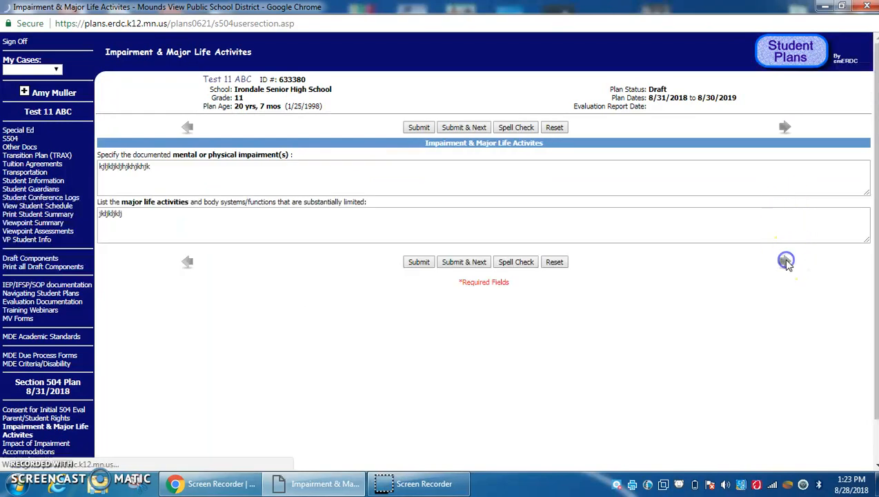
Step: Review the Accommodations section, return to Impairment & Major Life Activities and save it
click(784, 263)
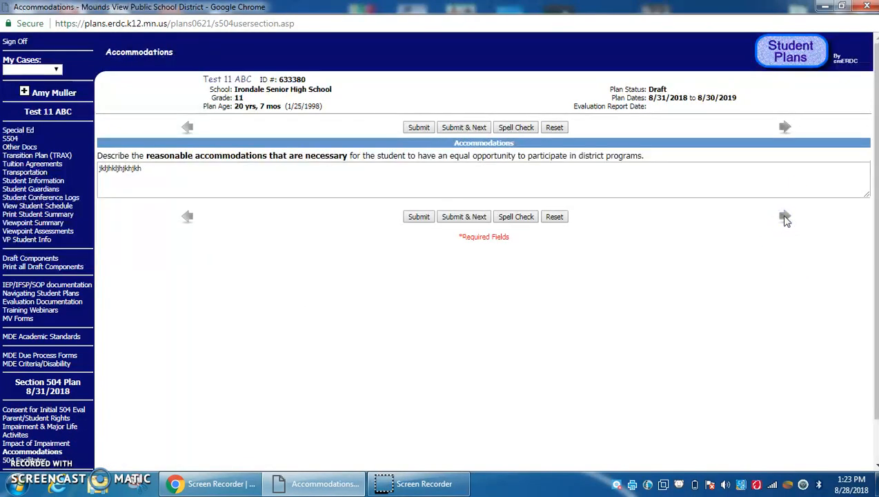
click(784, 216)
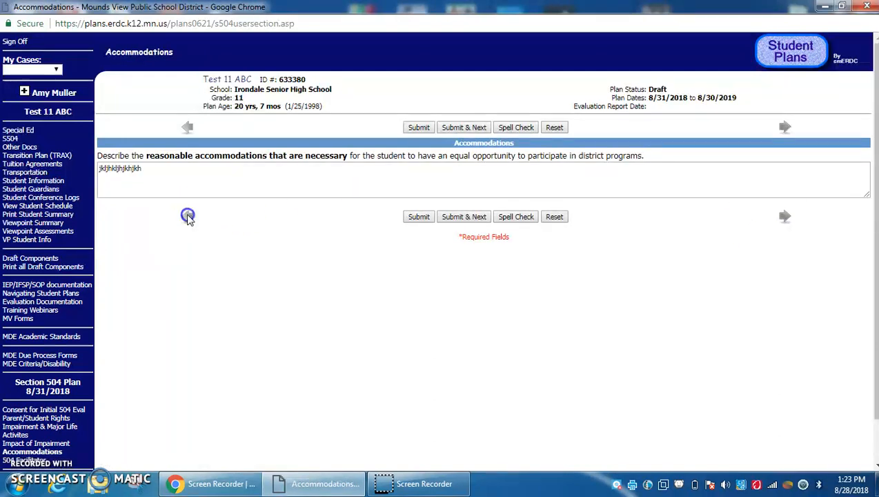
click(187, 216)
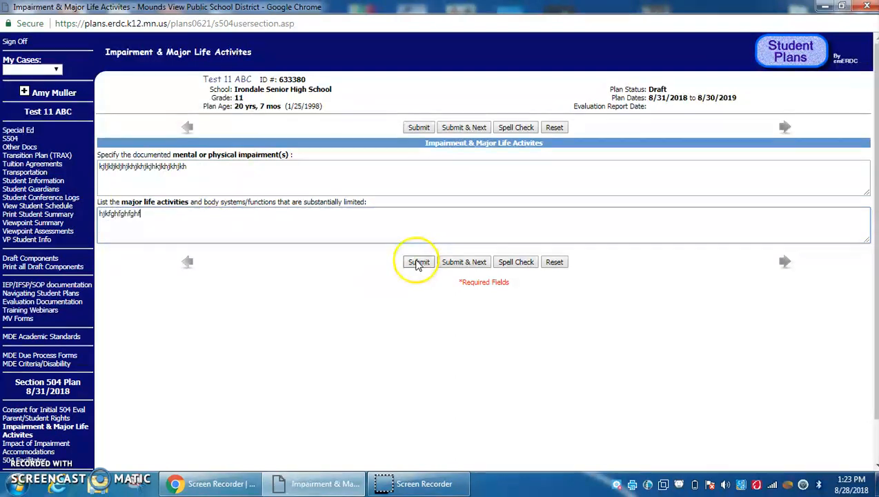
click(418, 262)
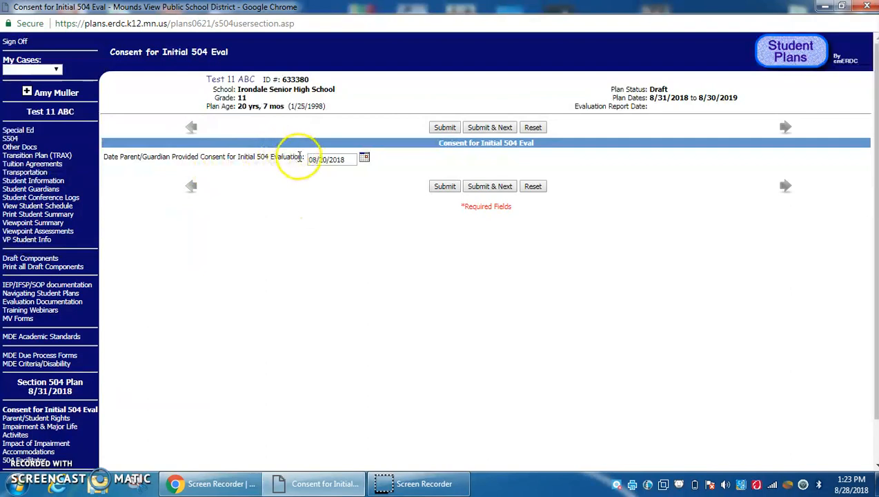
mouse_move(338, 179)
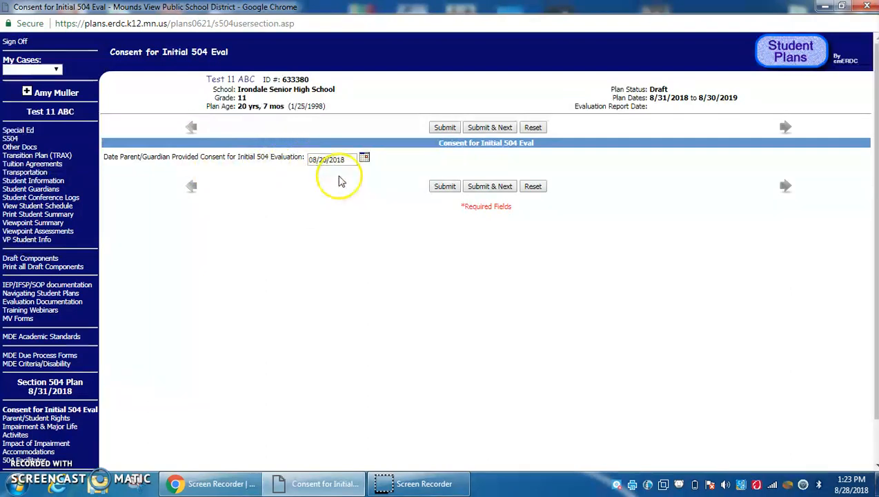
mouse_move(785, 187)
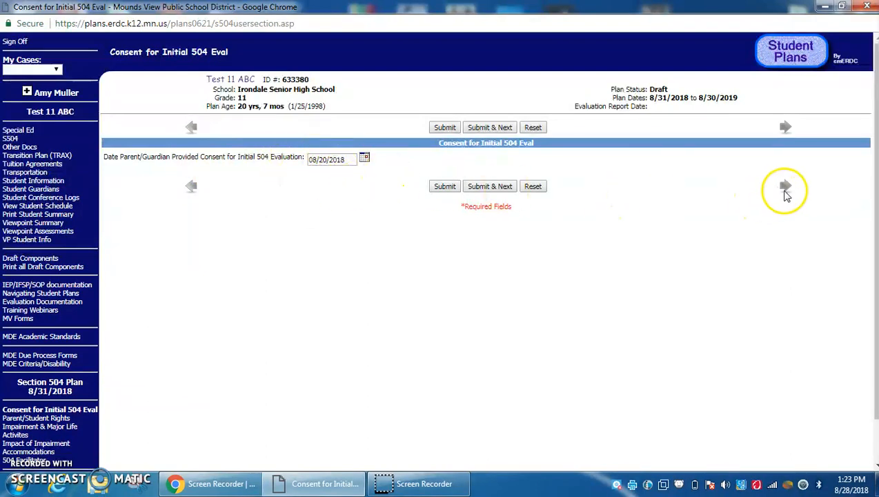
Step: Review the Parent/Student Rights notice date and continue to Impairment & Major Life Activities
click(785, 187)
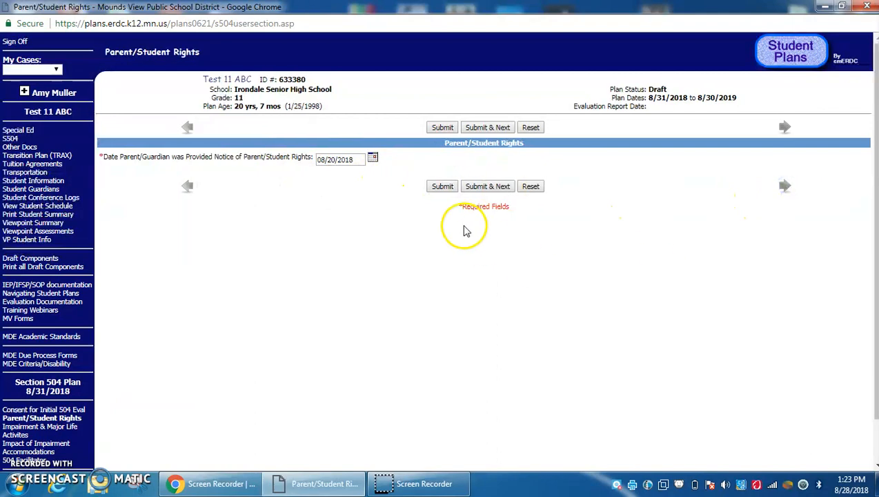
mouse_move(328, 174)
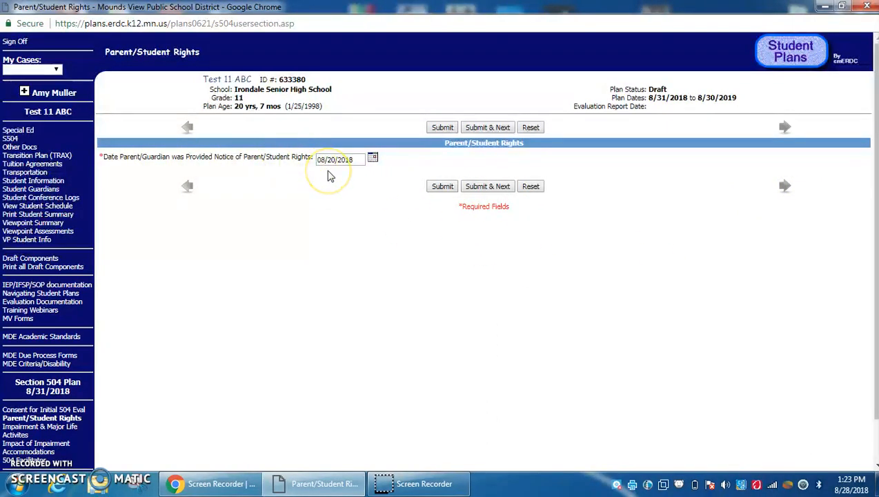
mouse_move(329, 176)
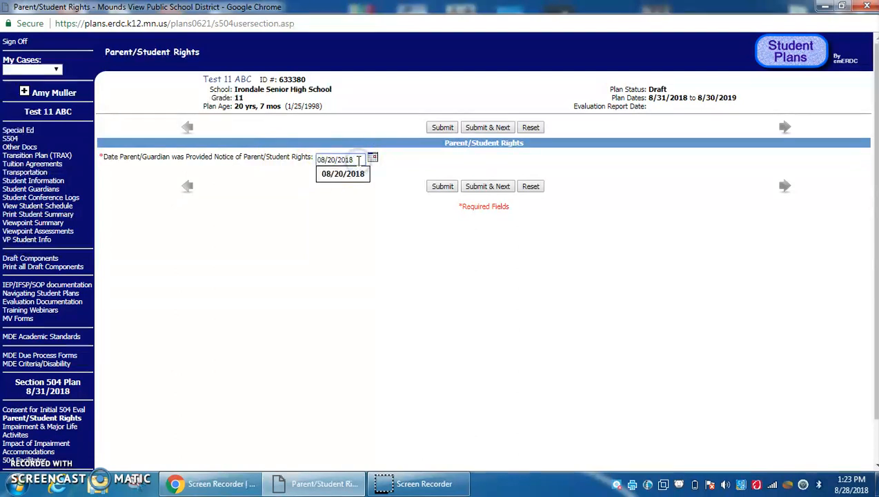
click(338, 160)
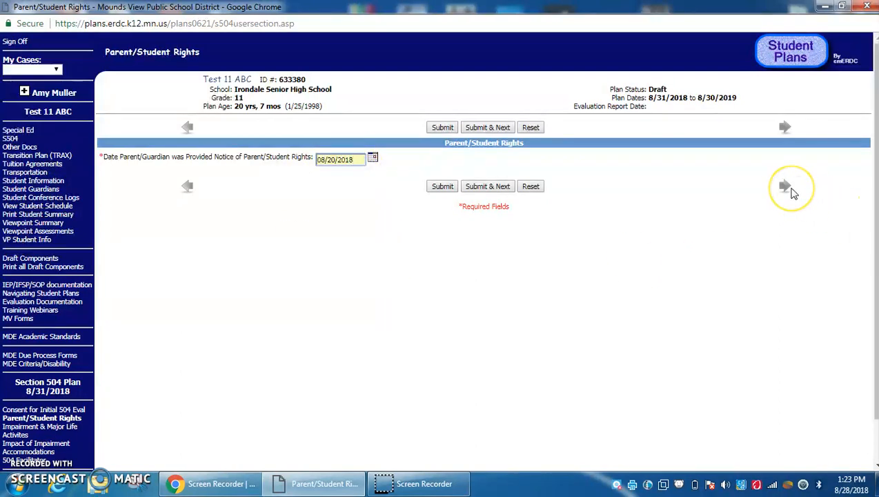
mouse_move(527, 204)
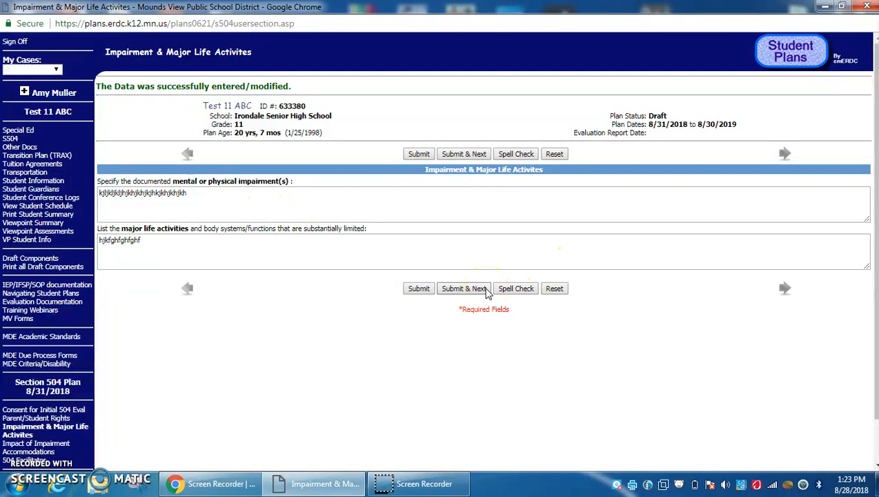
Step: Save the Impairment and Accommodations sections, reaching the 504 Facilitator section
click(464, 289)
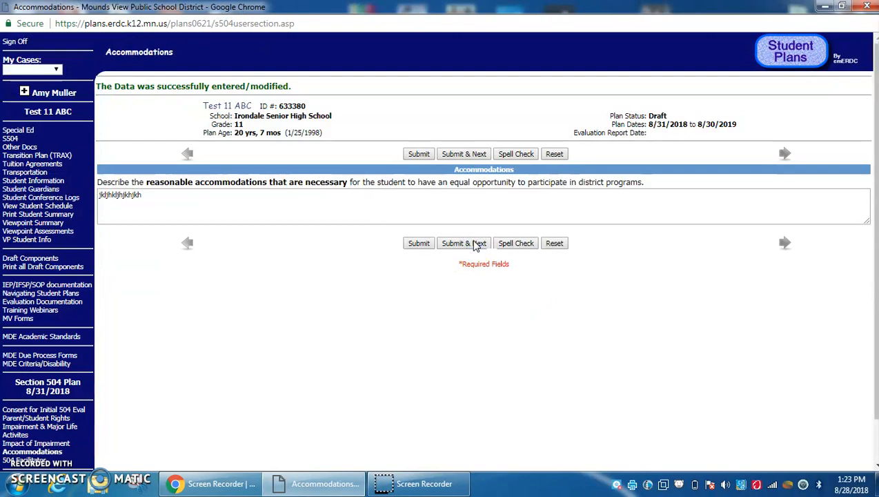
click(464, 243)
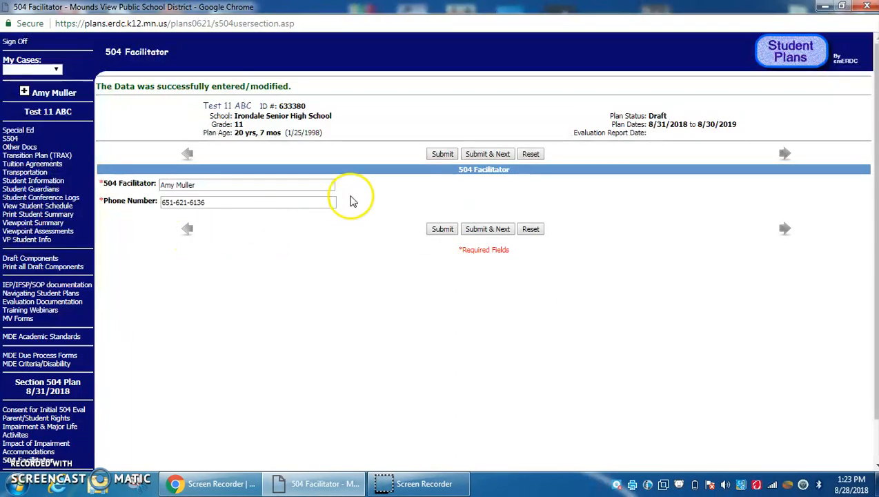
mouse_move(237, 213)
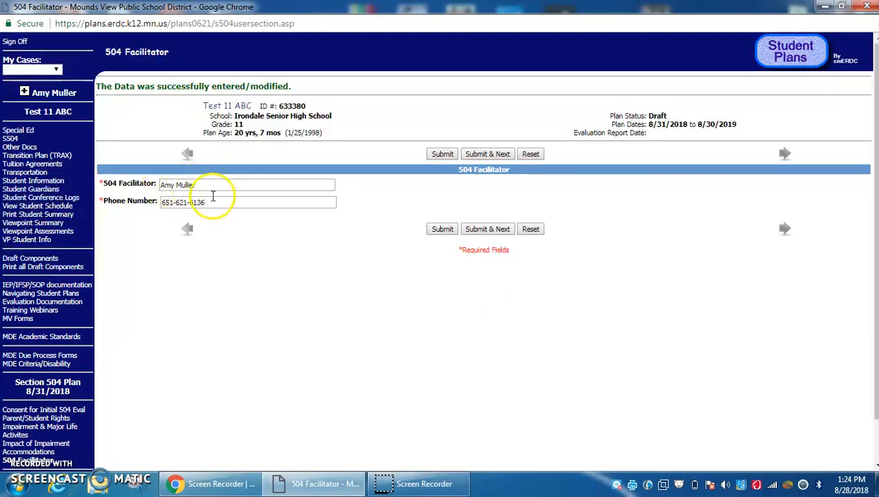
mouse_move(334, 271)
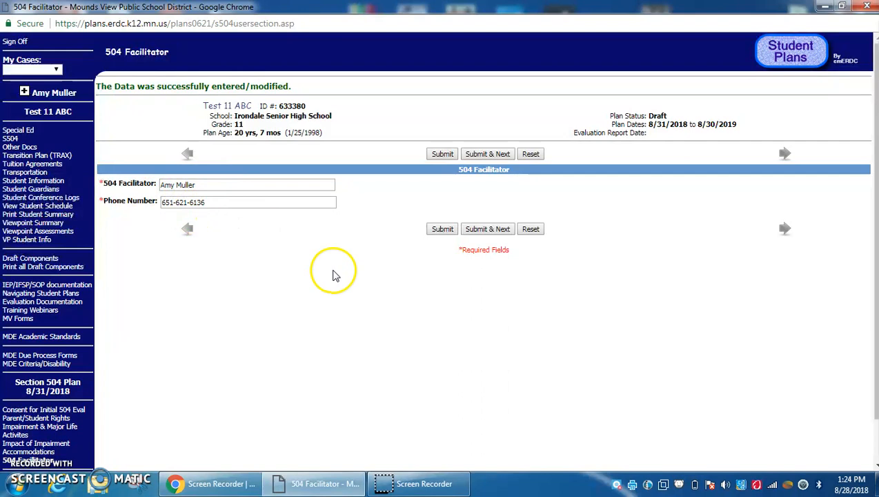
mouse_move(875, 201)
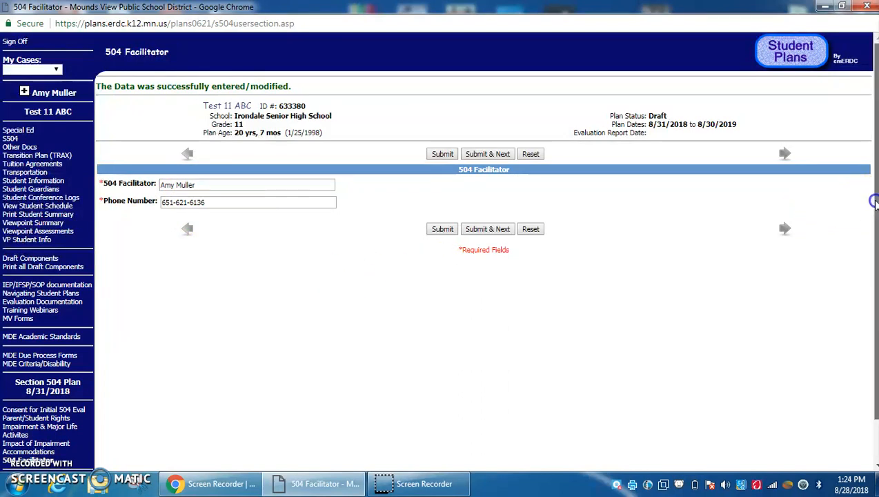
Step: Confirm all six plan sections are complete and mark the plan Pending
scroll(down, 3)
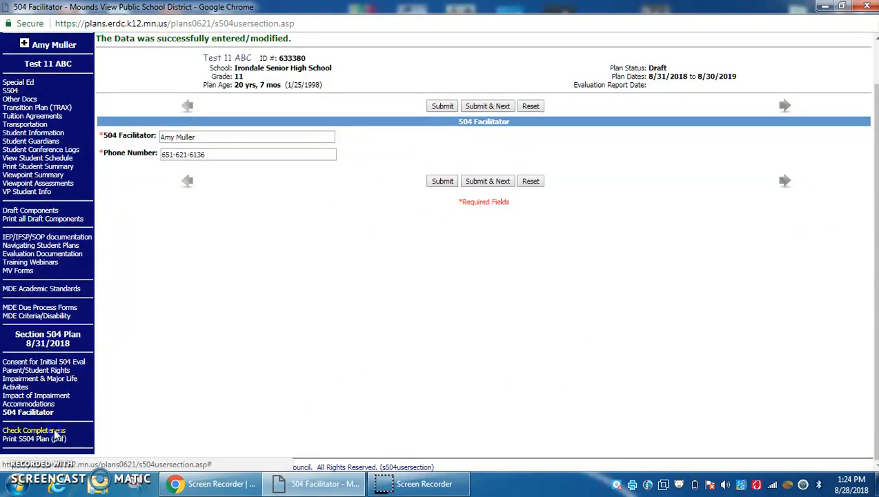
click(33, 431)
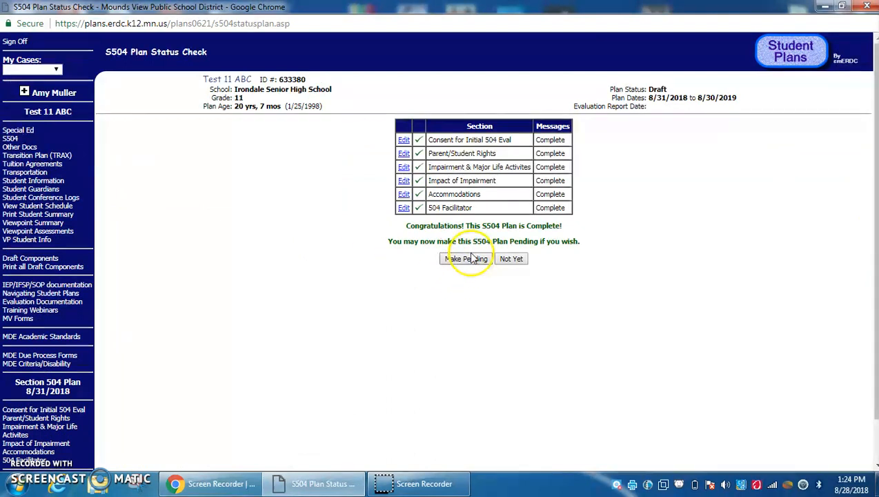
click(466, 258)
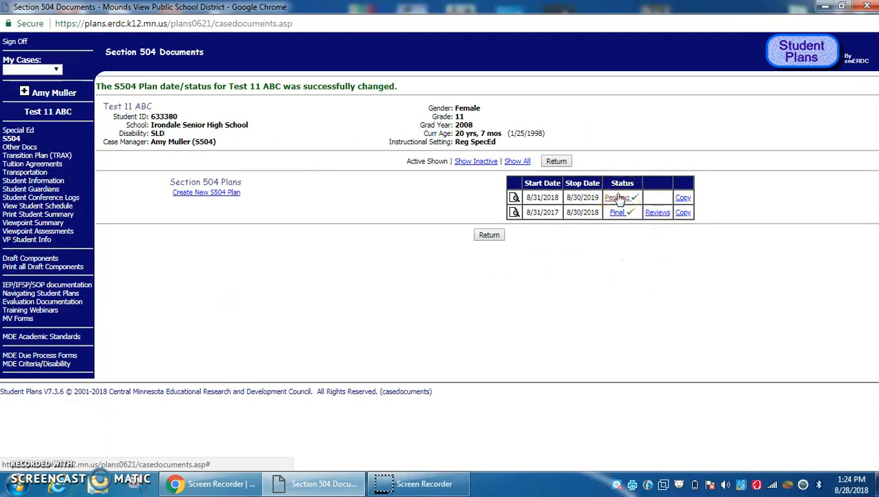
mouse_move(632, 235)
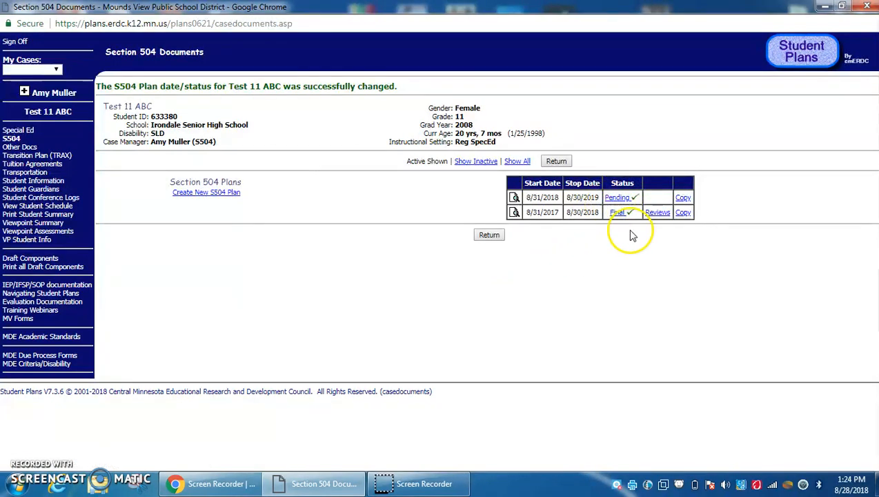
mouse_move(591, 222)
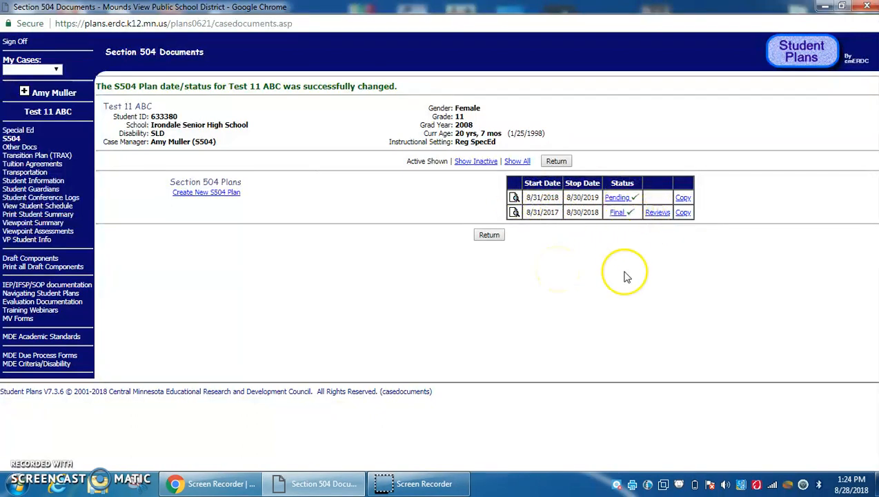
mouse_move(628, 229)
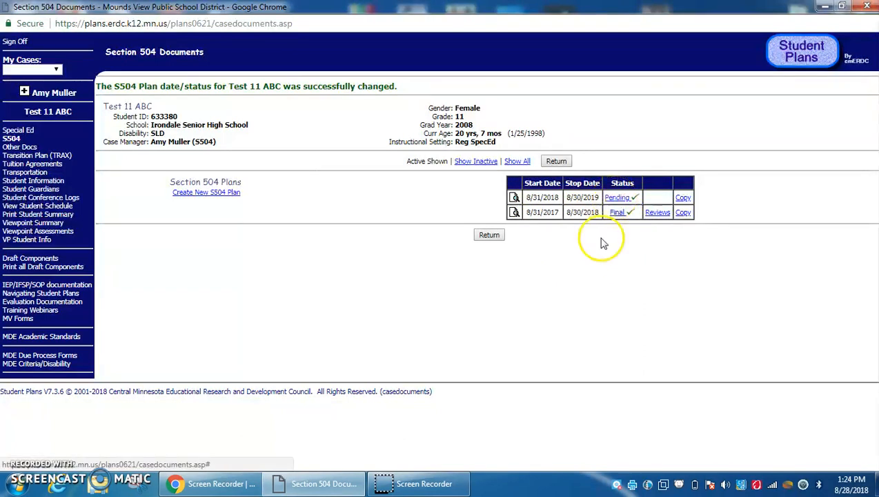
mouse_move(571, 290)
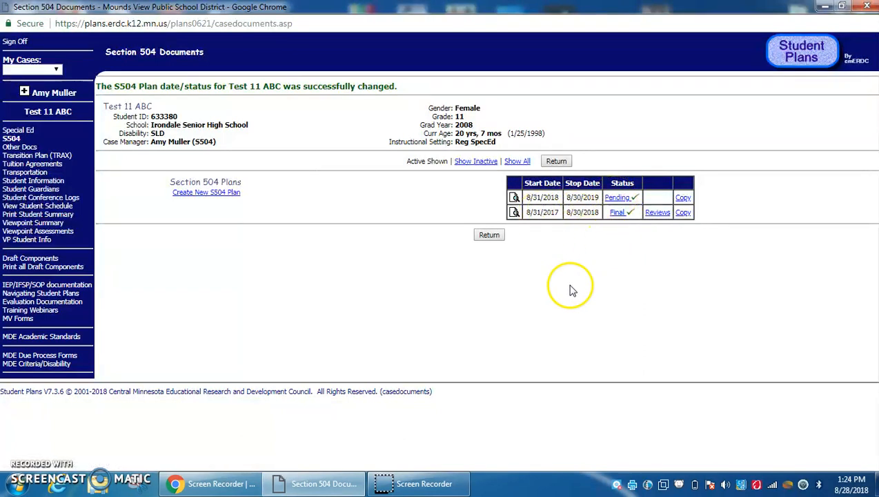